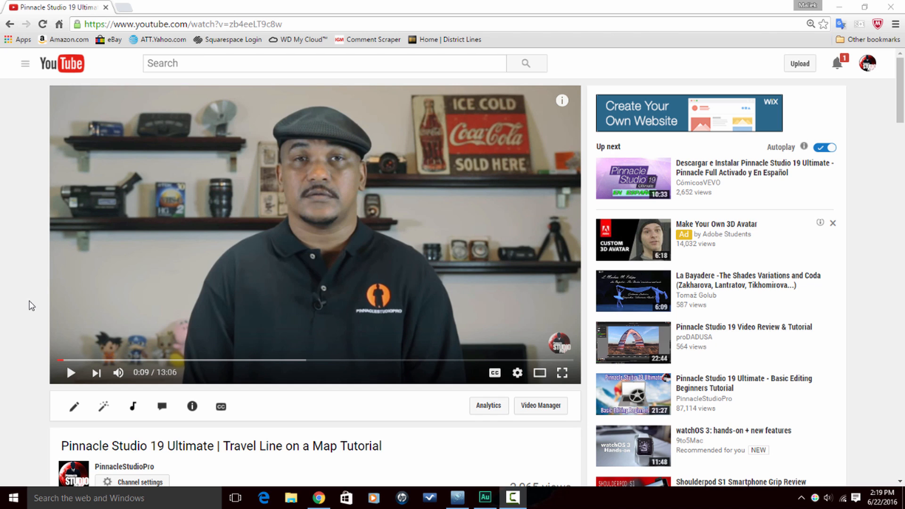
Reveal the video's Share panel with its short youtu.be link.
{"action": "scroll", "scroll_direction": "down", "scroll_amount": 3}
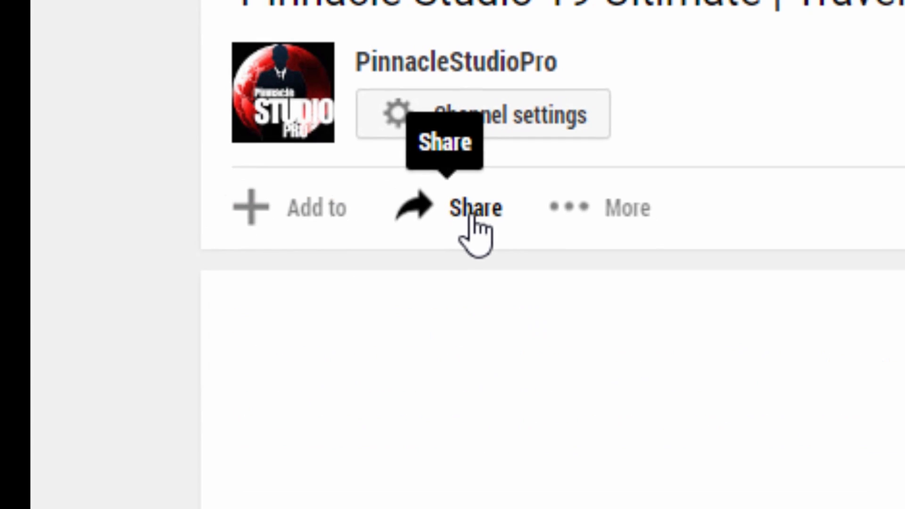
{"action": "left_click", "coordinate": [472, 207]}
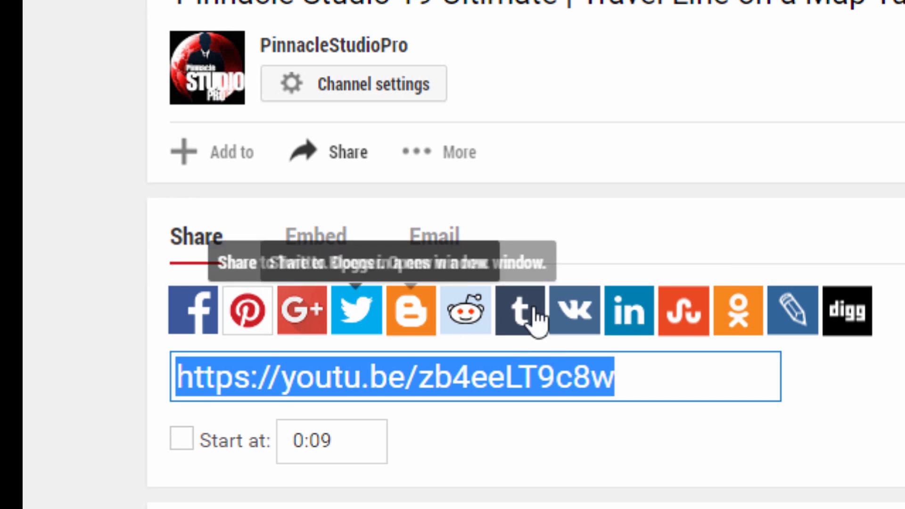
{"action": "mouse_move", "coordinate": [895, 347]}
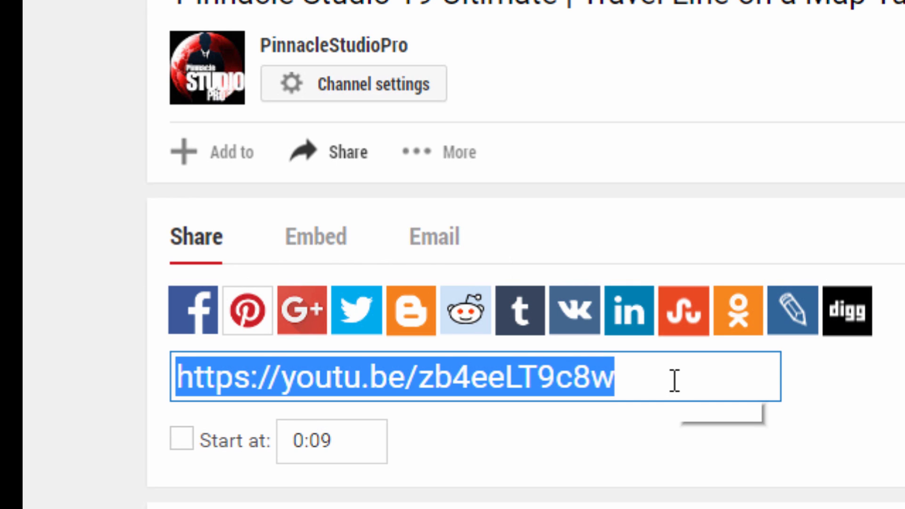
{"action": "mouse_move", "coordinate": [676, 380]}
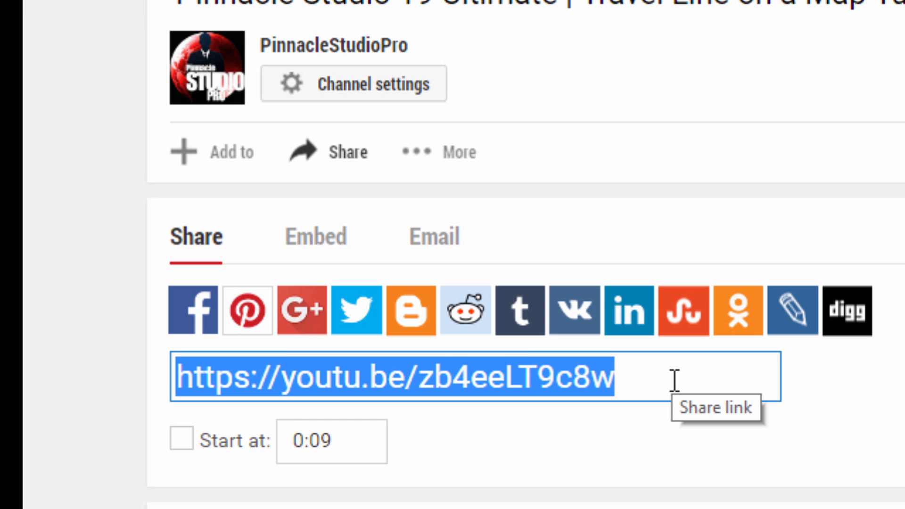
{"action": "mouse_move", "coordinate": [199, 312]}
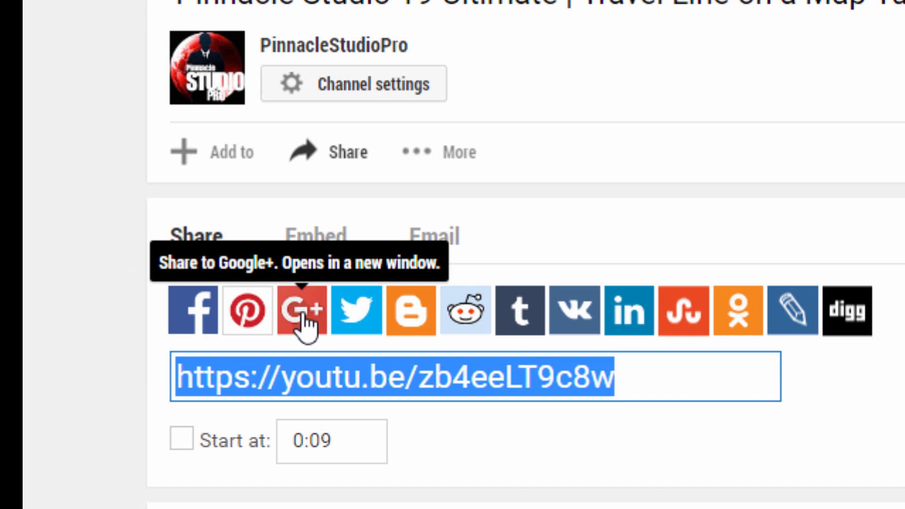
{"action": "mouse_move", "coordinate": [430, 349]}
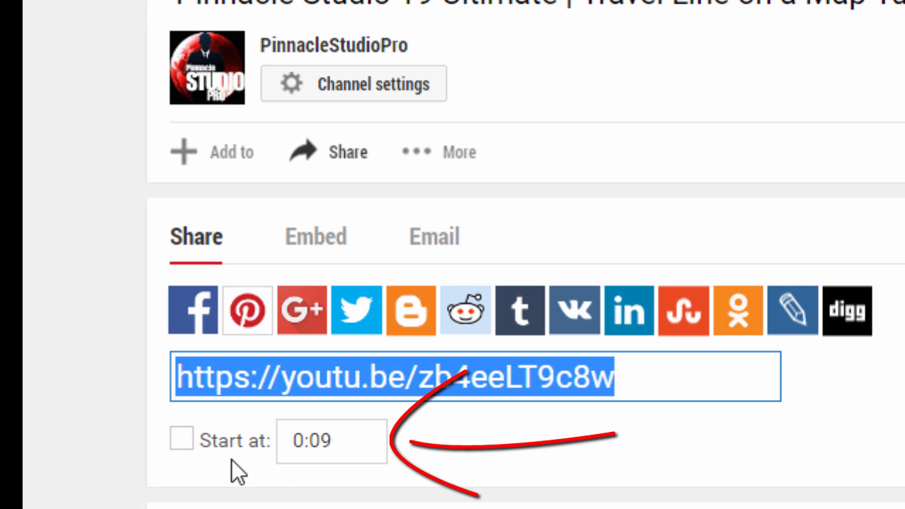
Enable 'Start at' on the share link and set the start time to 3:00.
{"action": "left_click", "coordinate": [181, 442]}
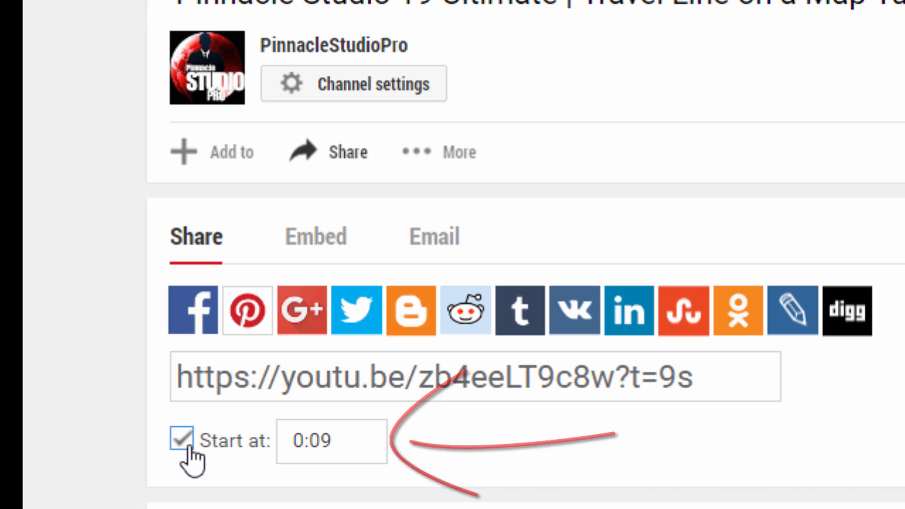
{"action": "left_click", "coordinate": [330, 442]}
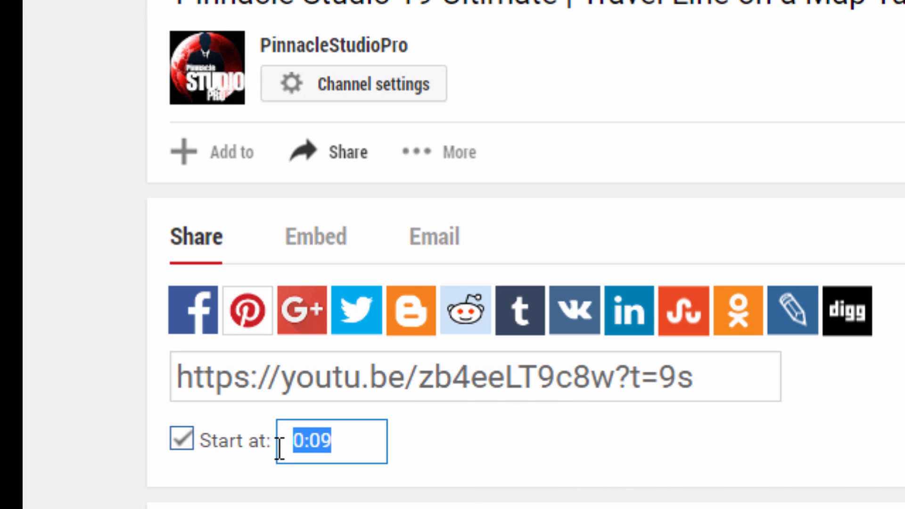
{"action": "type", "text": "3:00"}
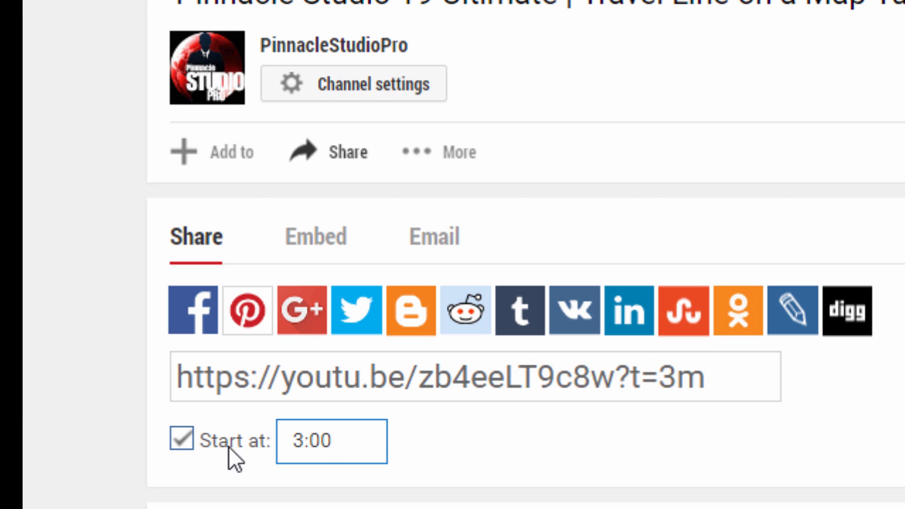
Clear the start time back to the plain link, then re-edit it with 0 and toggle Start at again.
{"action": "left_click", "coordinate": [182, 439]}
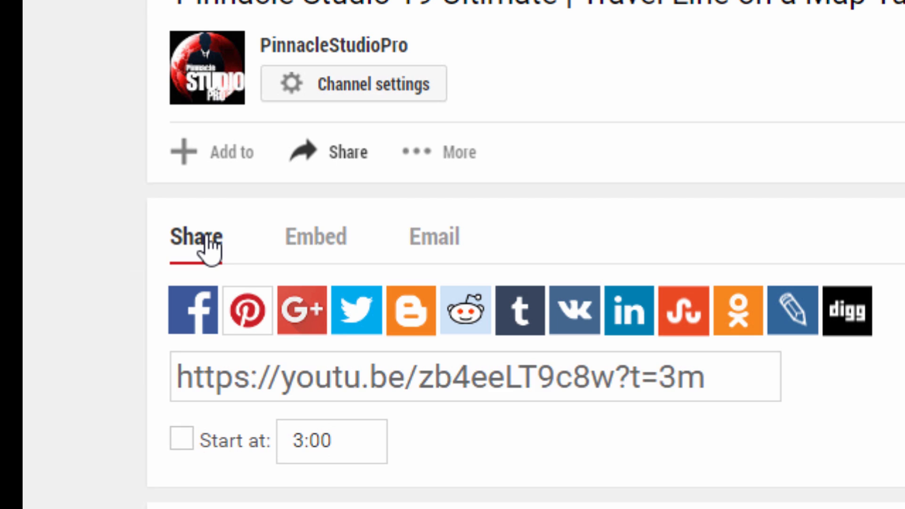
{"action": "left_click", "coordinate": [480, 381]}
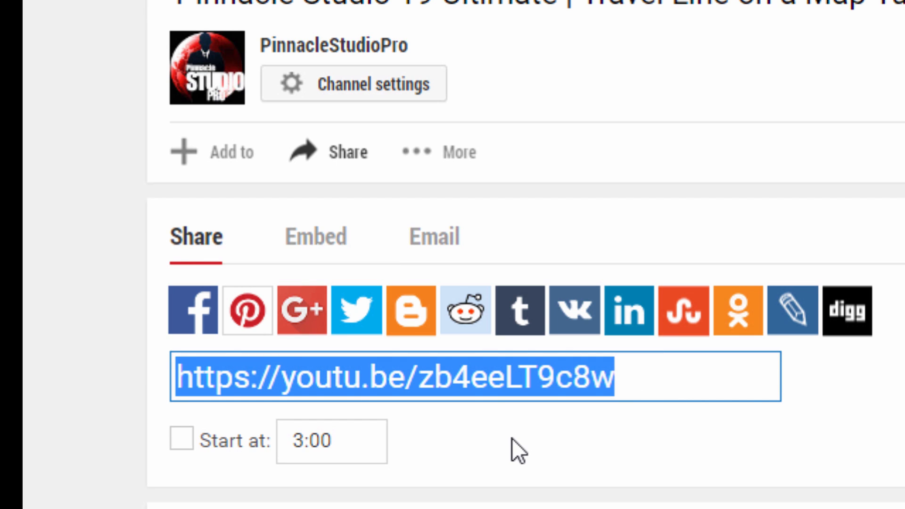
{"action": "left_click", "coordinate": [181, 440]}
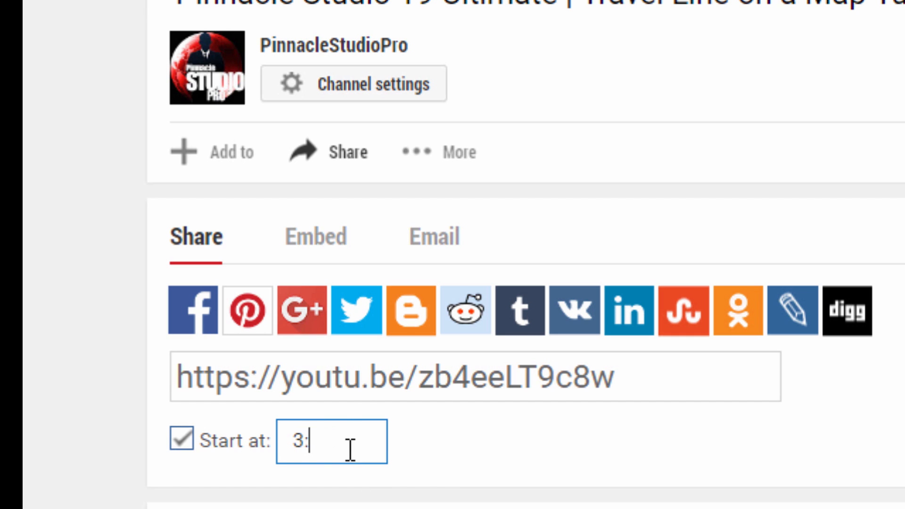
{"action": "type", "text": "0"}
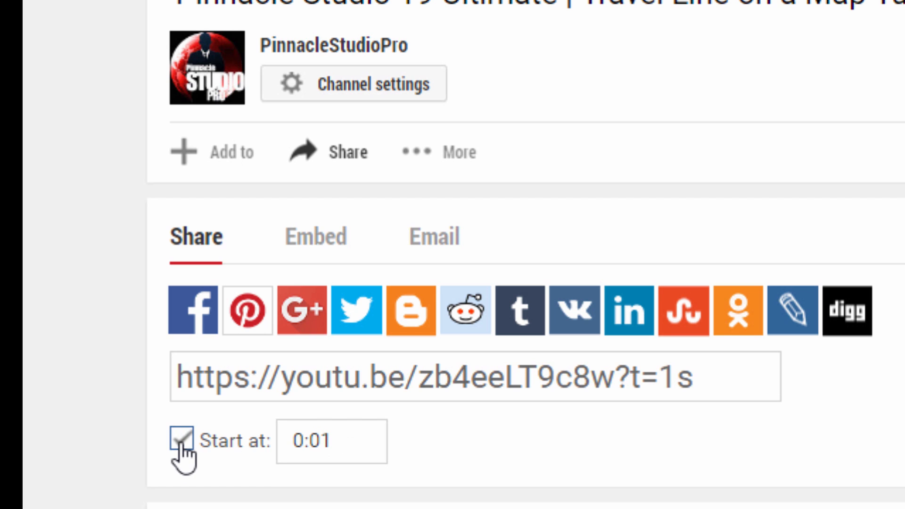
{"action": "left_click", "coordinate": [181, 441]}
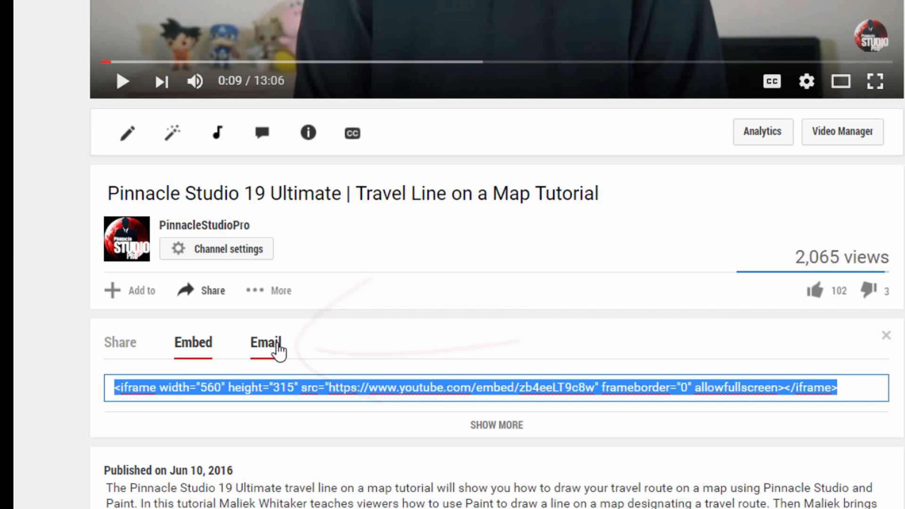
Switch sharing to Email, showing the recipient, message and preview fields.
{"action": "left_click", "coordinate": [264, 342]}
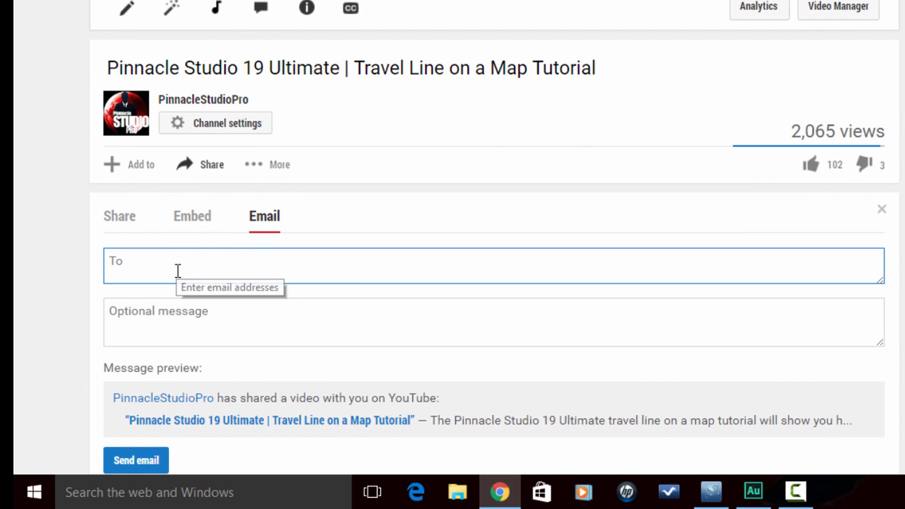
{"action": "mouse_move", "coordinate": [199, 327]}
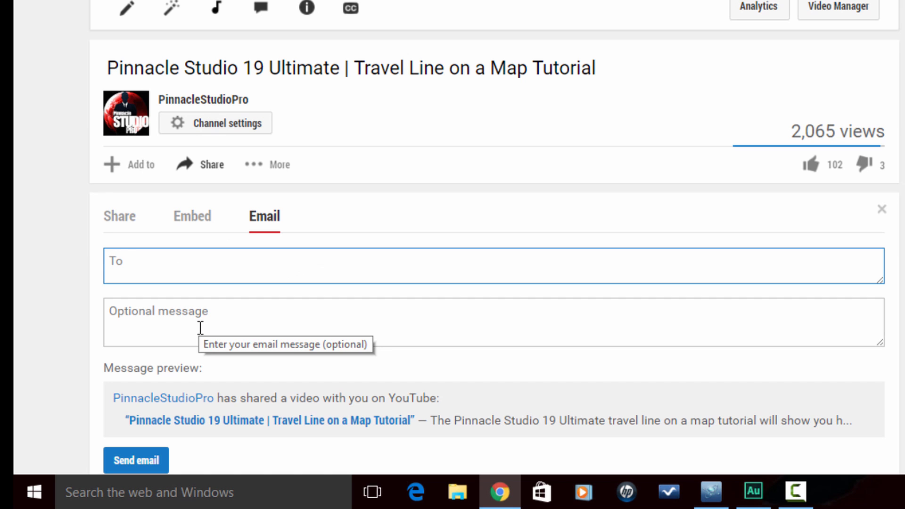
{"action": "scroll", "scroll_direction": "down", "scroll_amount": 3}
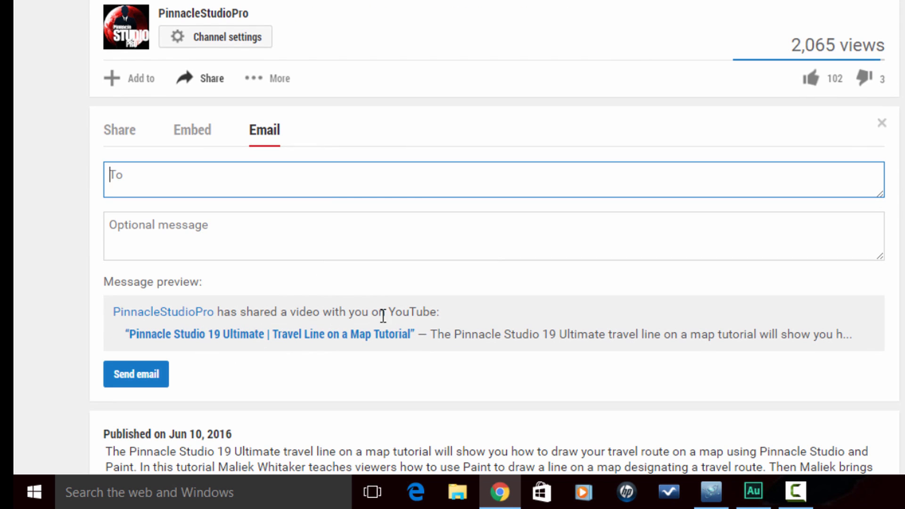
{"action": "mouse_move", "coordinate": [473, 337]}
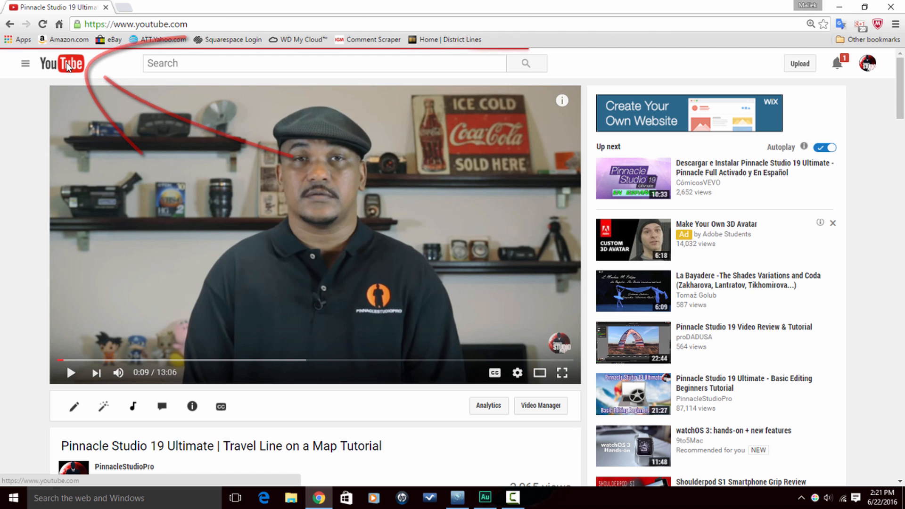
Return to the YouTube home page and open the Video Equipment Reviews playlist from the library.
{"action": "left_click", "coordinate": [62, 63]}
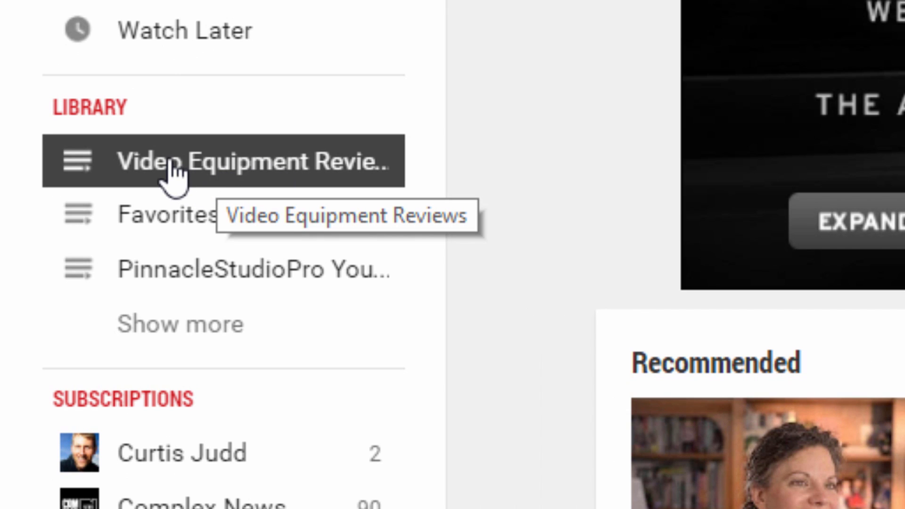
{"action": "mouse_move", "coordinate": [202, 174]}
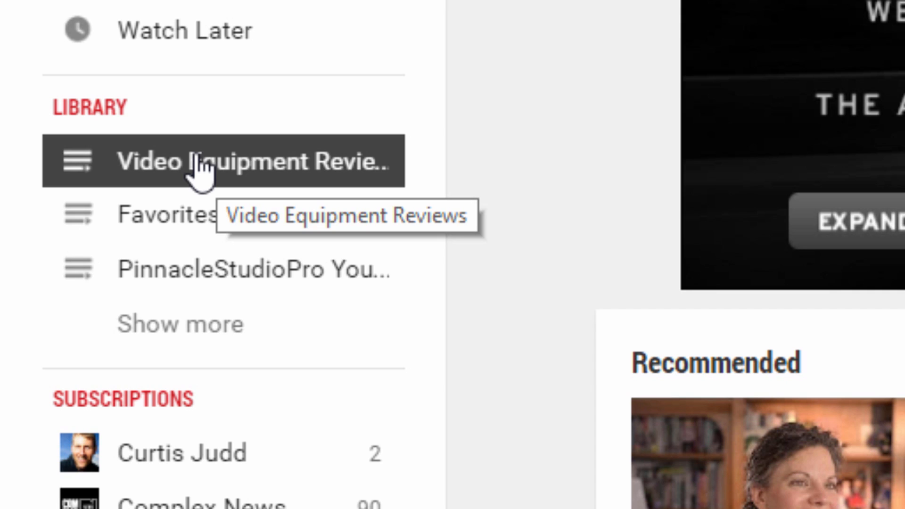
{"action": "mouse_move", "coordinate": [179, 324]}
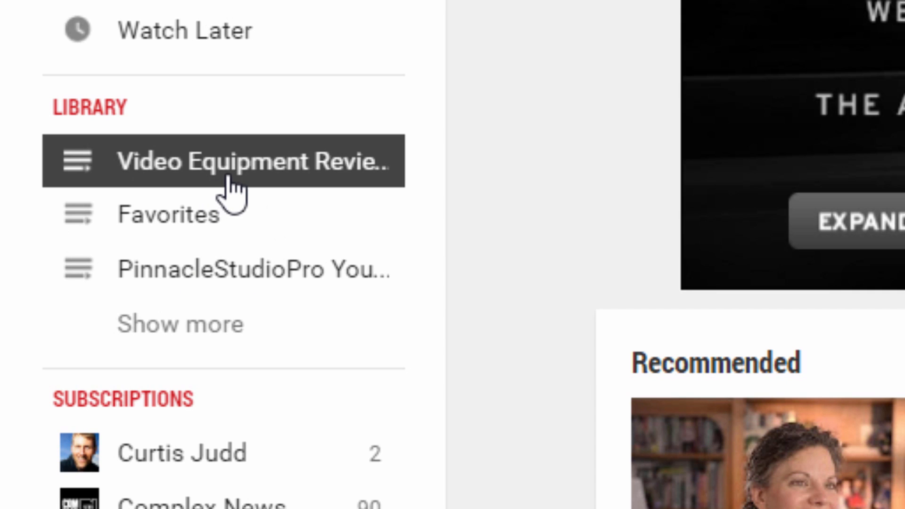
{"action": "mouse_move", "coordinate": [237, 161]}
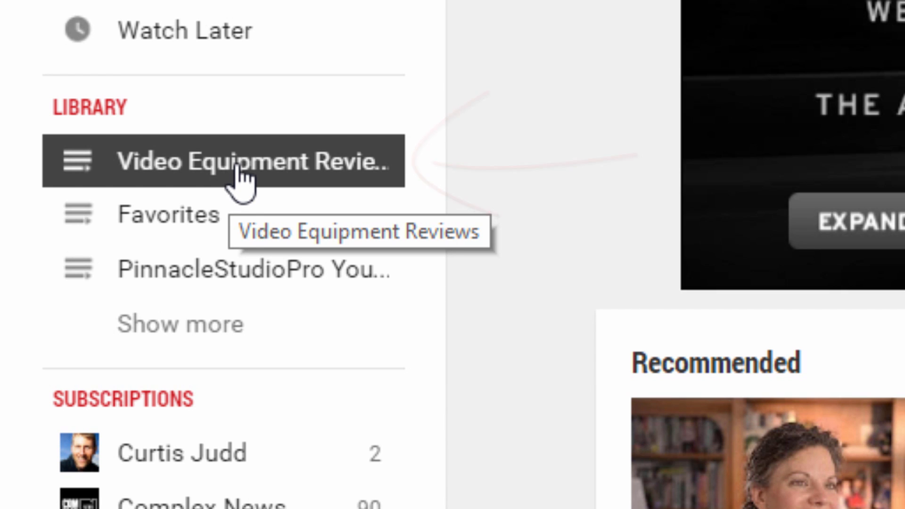
{"action": "left_click", "coordinate": [234, 161]}
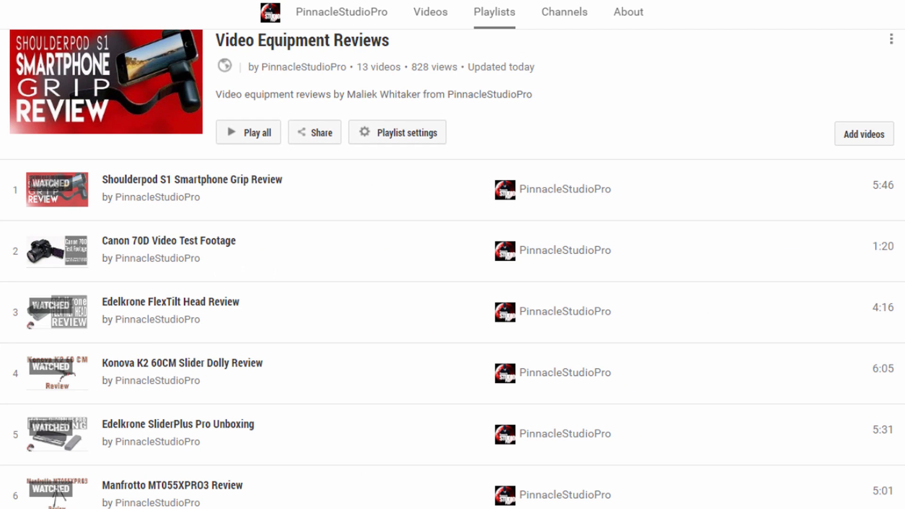
{"action": "mouse_move", "coordinate": [328, 160]}
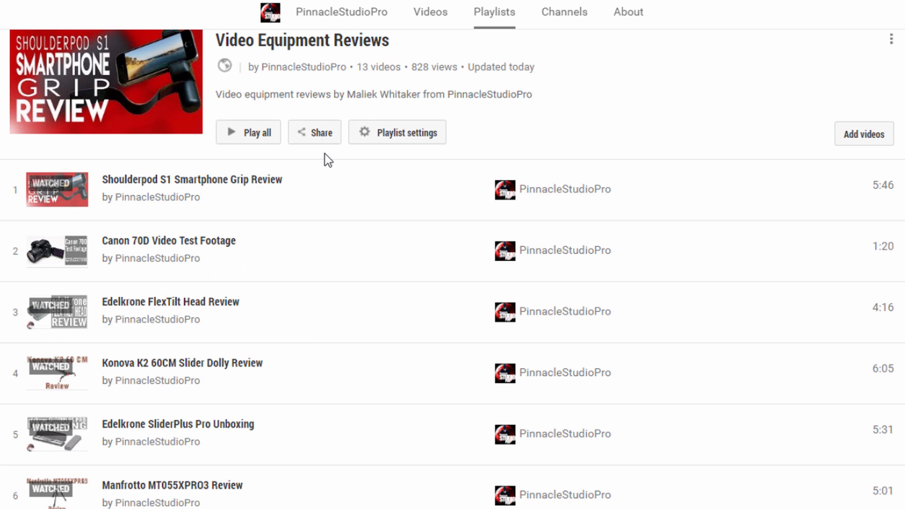
{"action": "mouse_move", "coordinate": [315, 132]}
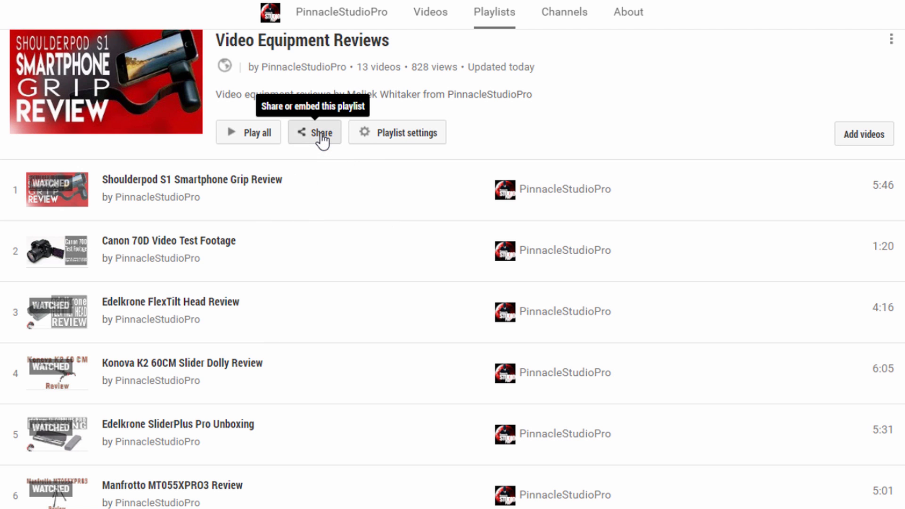
{"action": "left_click", "coordinate": [314, 132]}
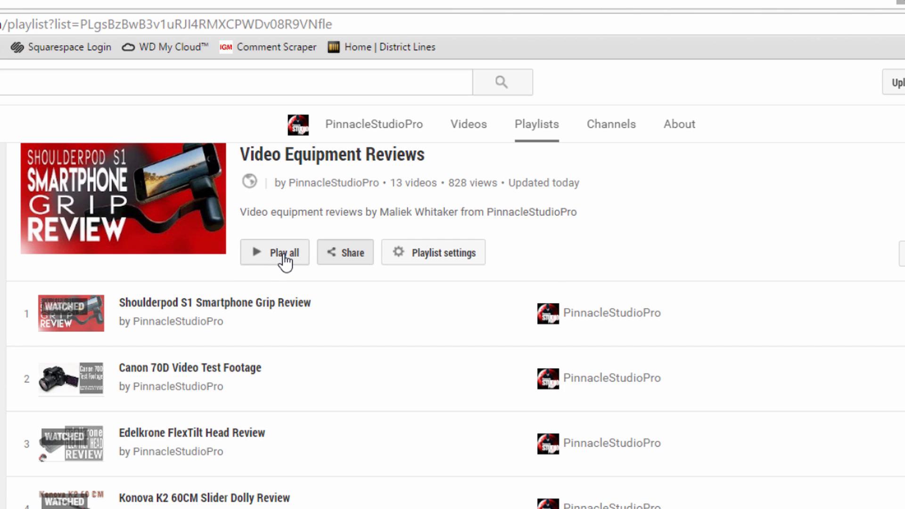
Play all of the playlist and get the Konova K2 video's share link including the playlist.
{"action": "left_click", "coordinate": [274, 253]}
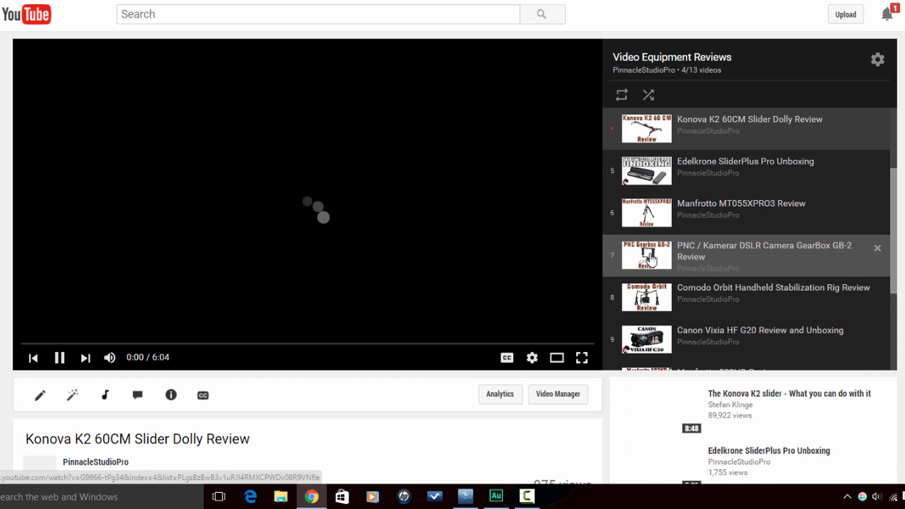
{"action": "scroll", "scroll_direction": "down", "scroll_amount": 3}
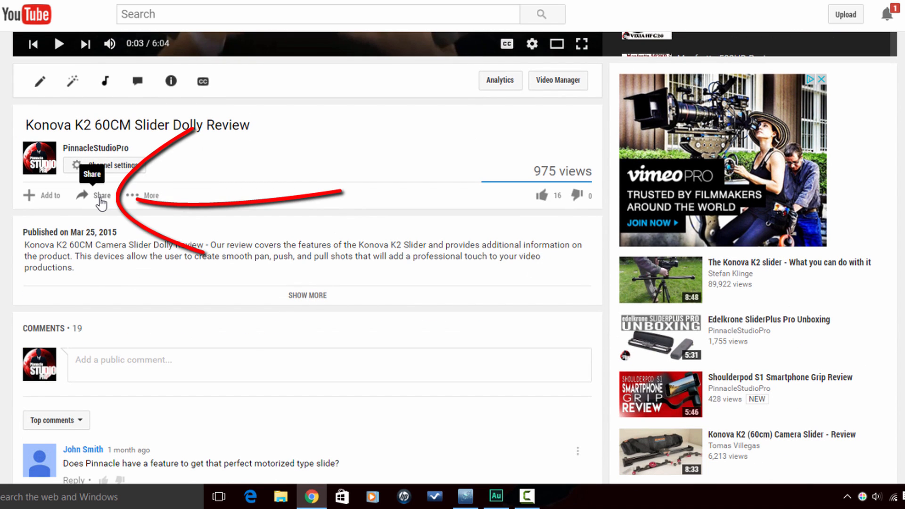
{"action": "left_click", "coordinate": [92, 195]}
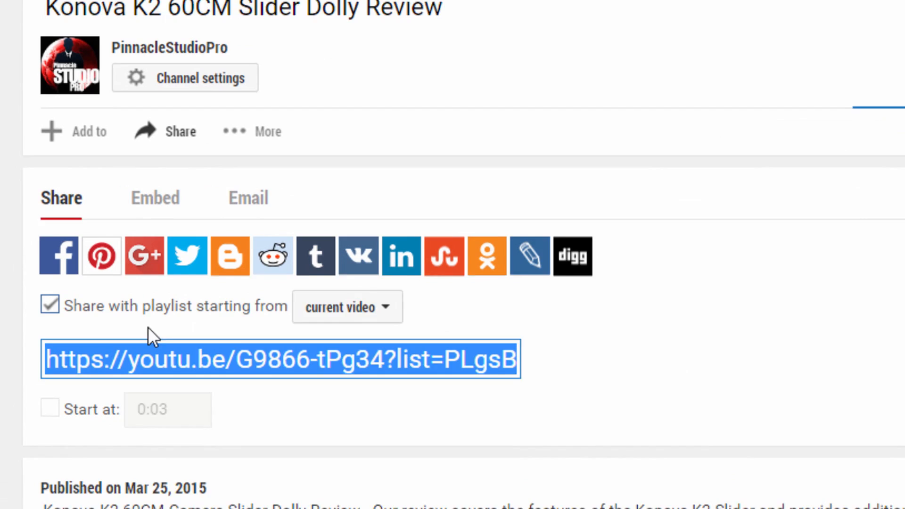